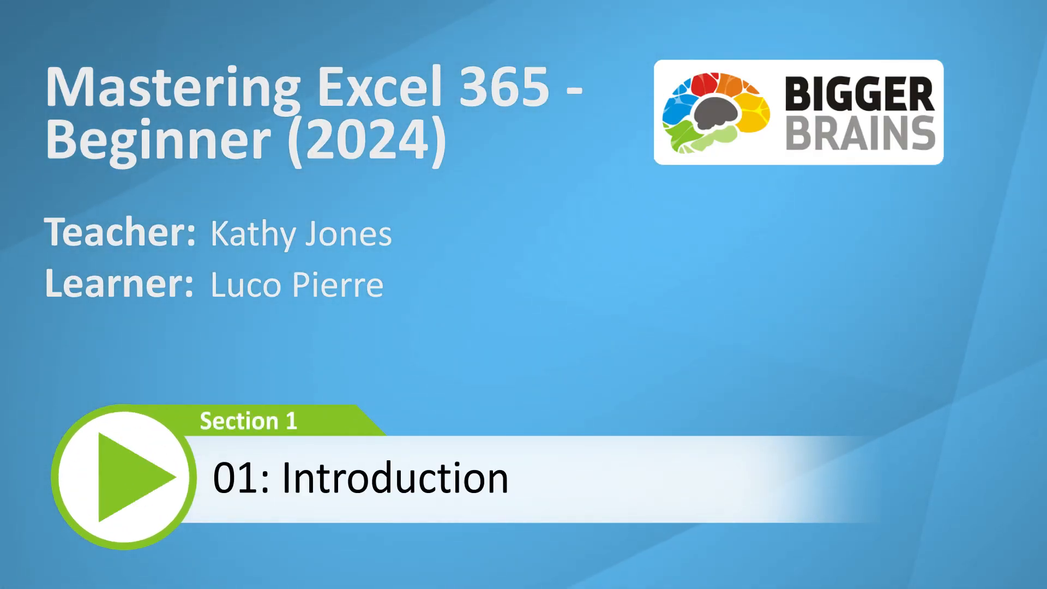
{"action": "left_click", "coordinate": [124, 472]}
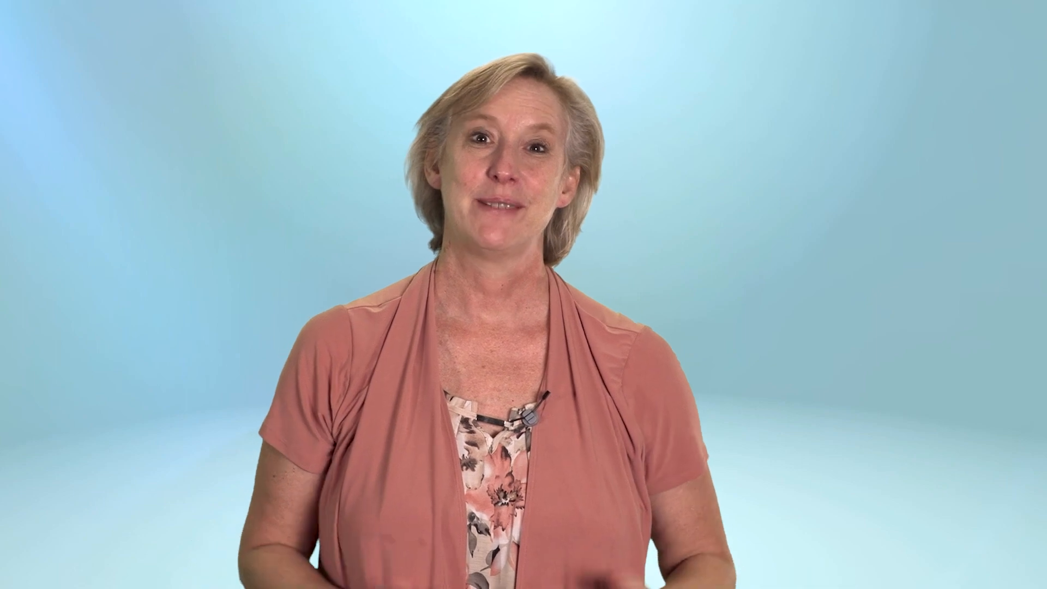